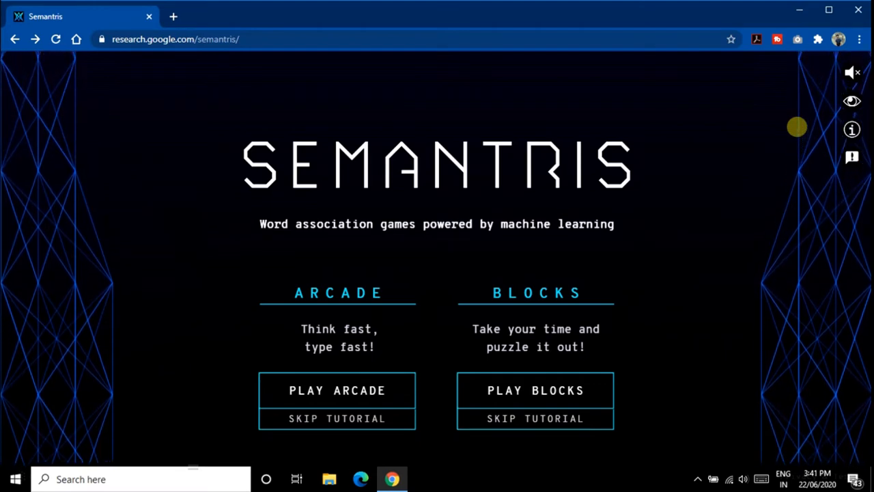
pyautogui.moveTo(538, 273)
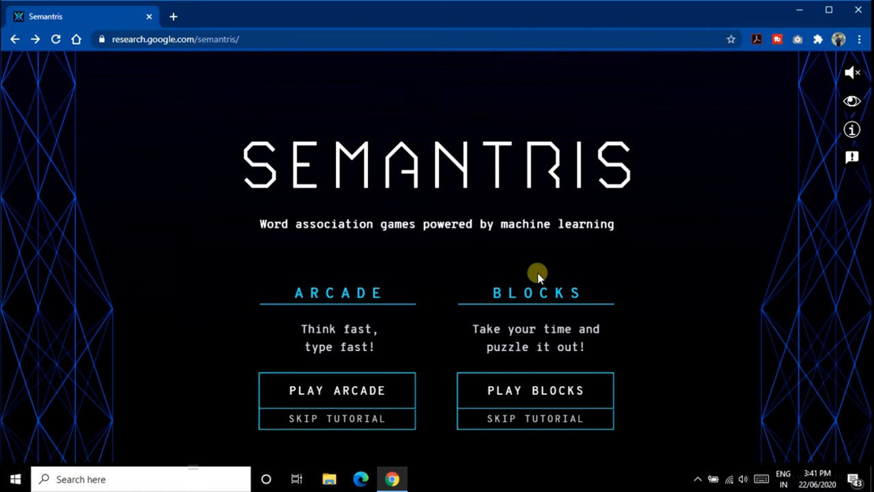
pyautogui.moveTo(348, 340)
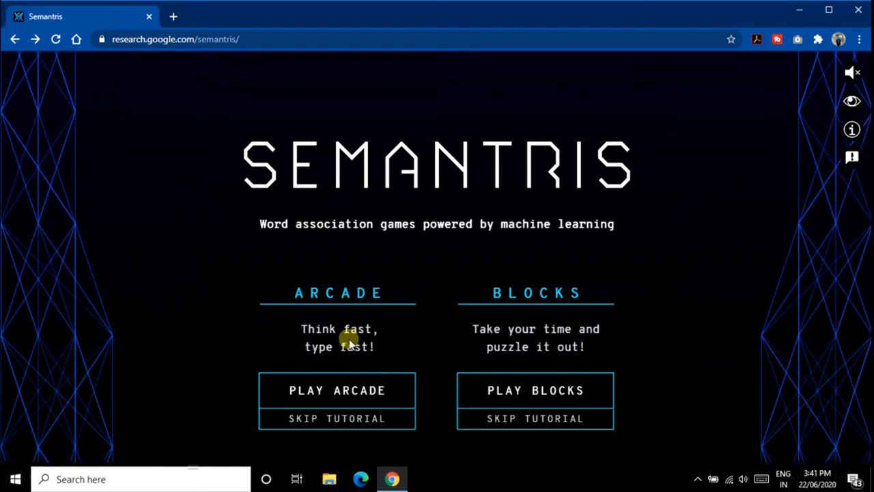
pyautogui.moveTo(340, 324)
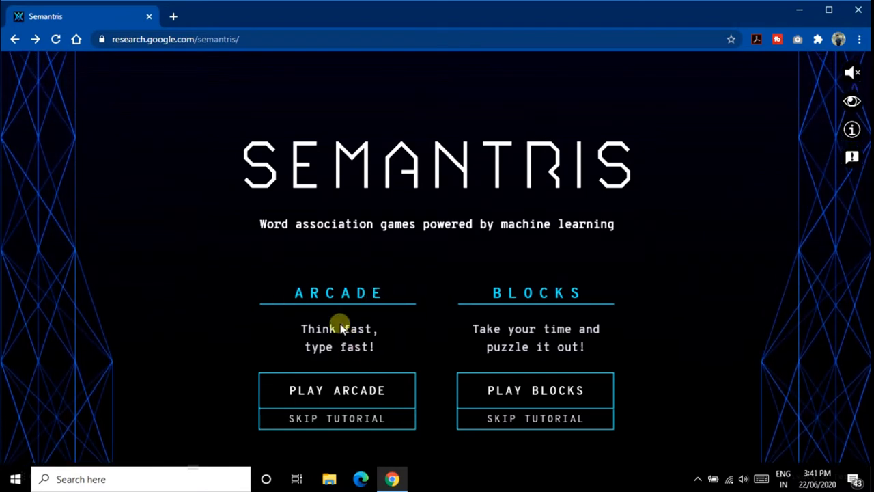
pyautogui.moveTo(526, 308)
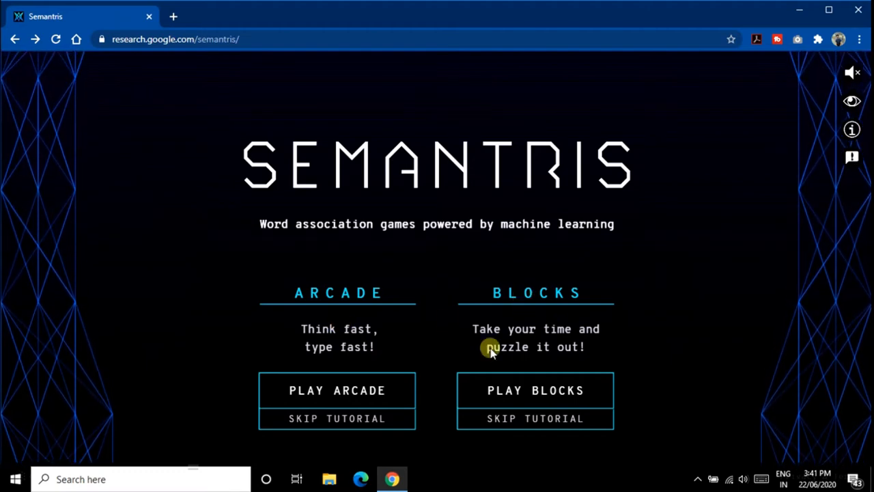
pyautogui.moveTo(611, 329)
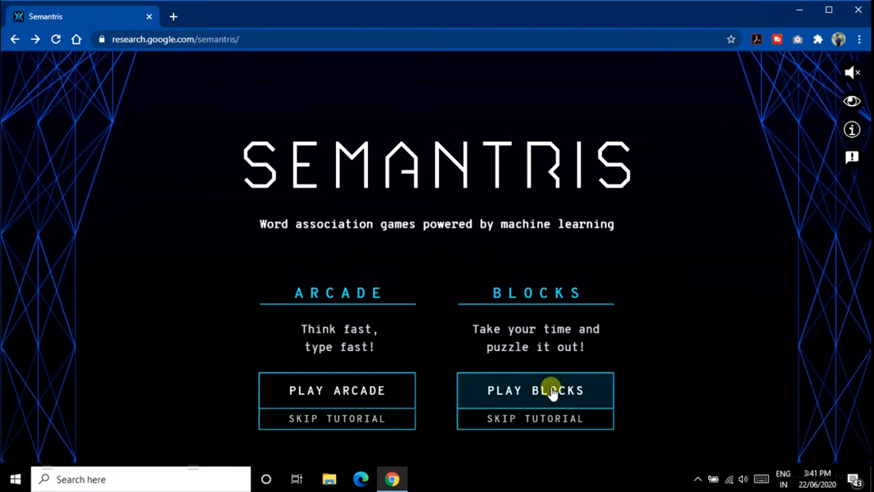
# Start Blocks with its tutorial and clear the Umbrella block with the clue 'rain' for 50 points.
pyautogui.click(535, 390)
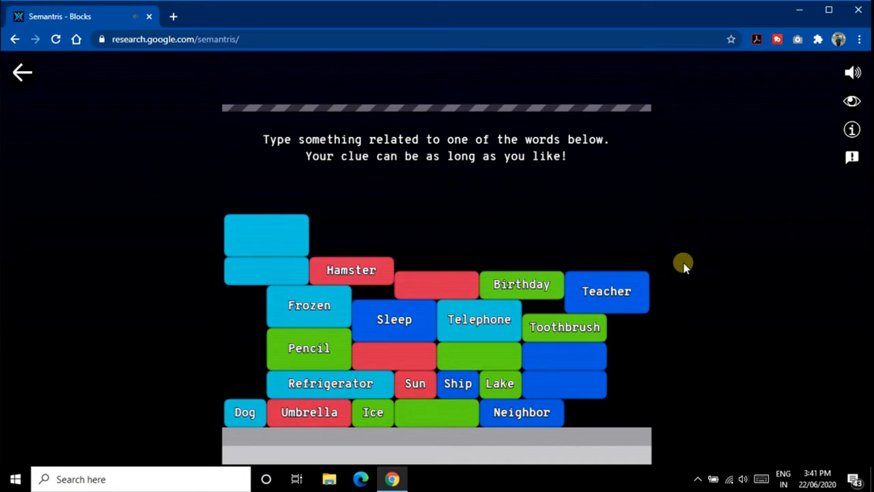
pyautogui.moveTo(308, 413)
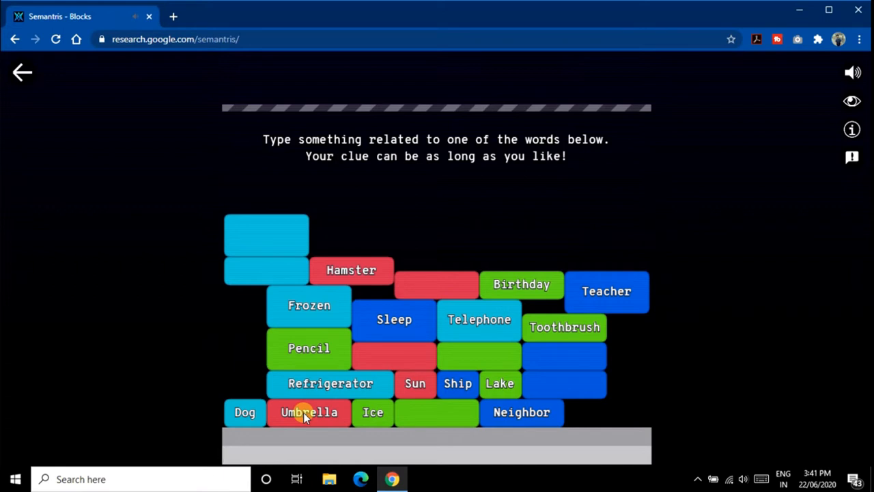
pyautogui.click(437, 453)
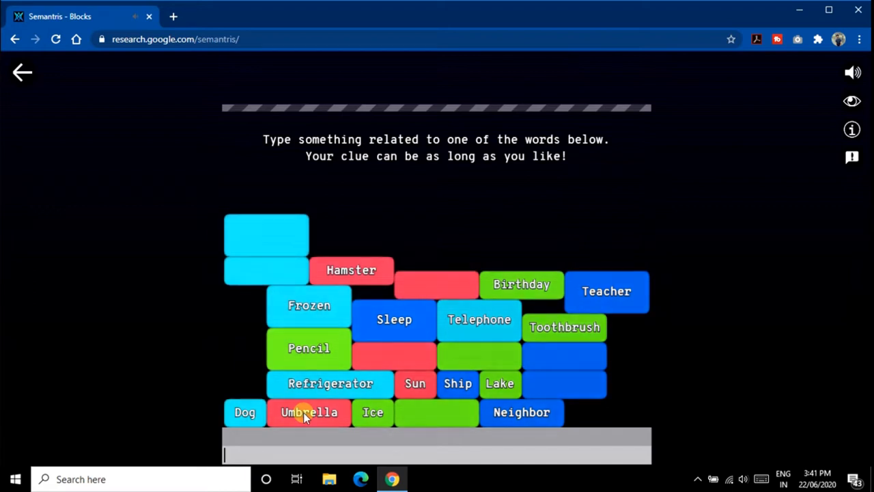
pyautogui.write('rain')
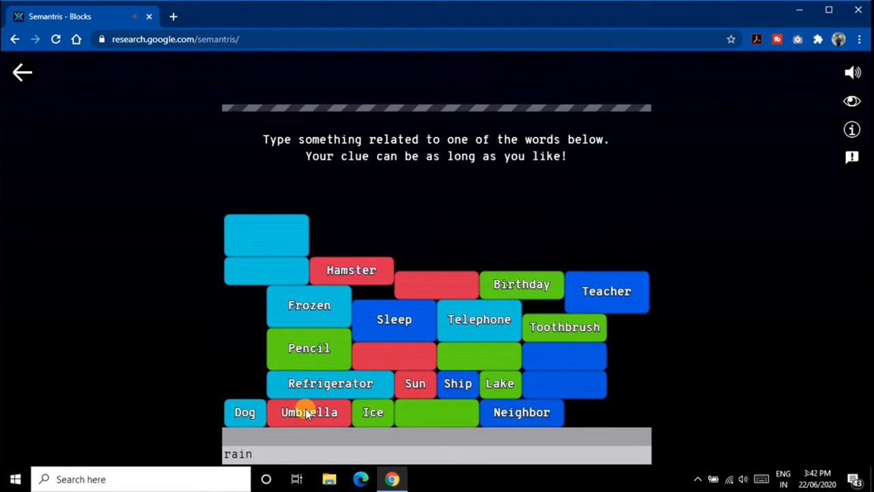
pyautogui.press('enter')
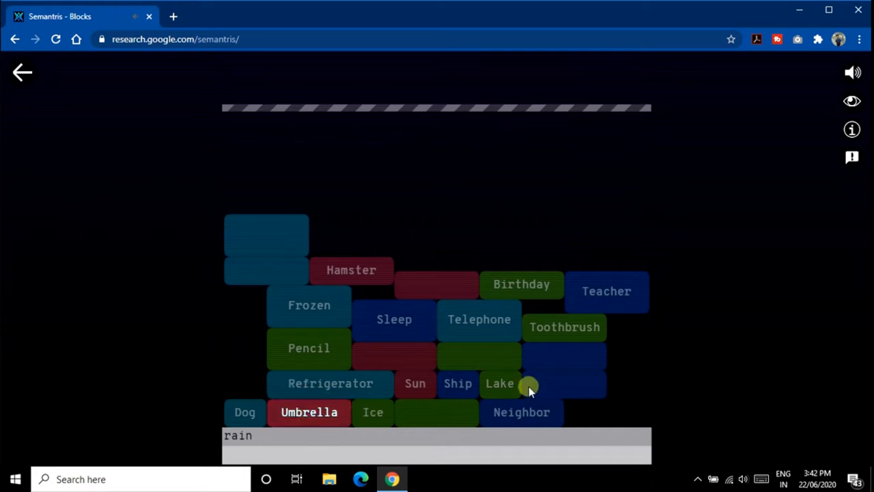
pyautogui.press('enter')
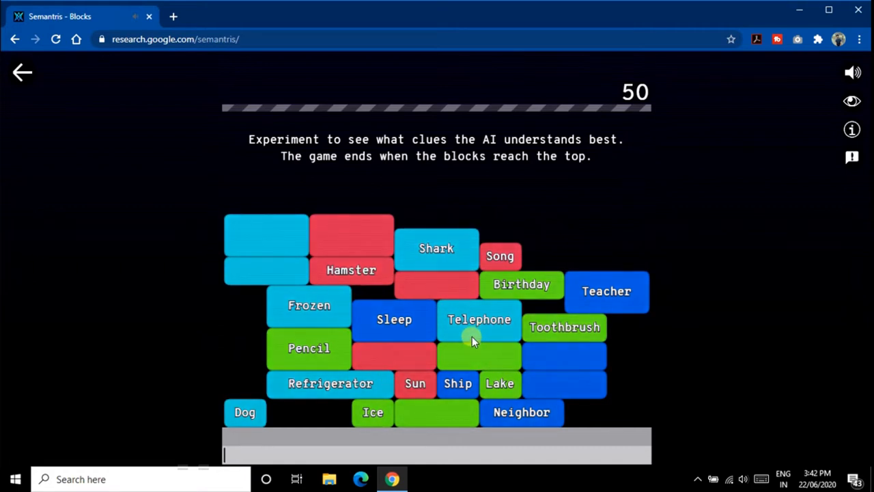
pyautogui.moveTo(522, 448)
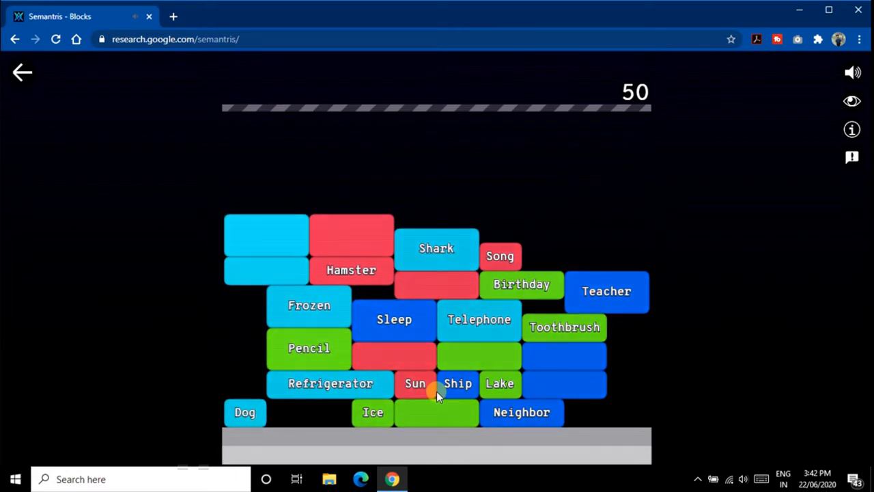
# Clear more blocks with the clues 'belt', 'cold' and 'ice', raising the score to 450.
pyautogui.write('belt')
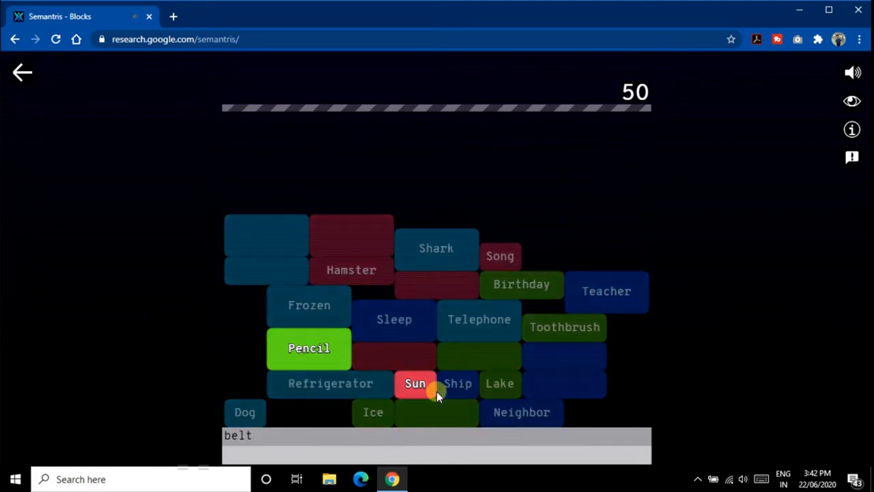
pyautogui.write('belt')
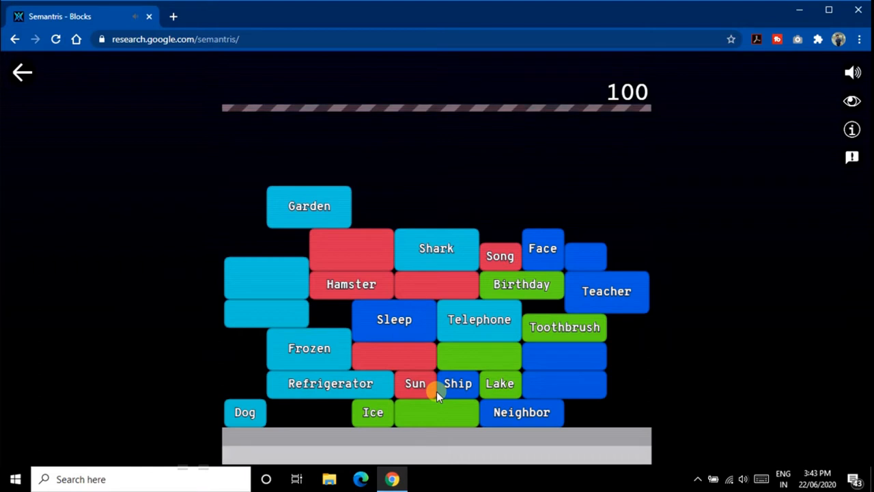
pyautogui.click(437, 454)
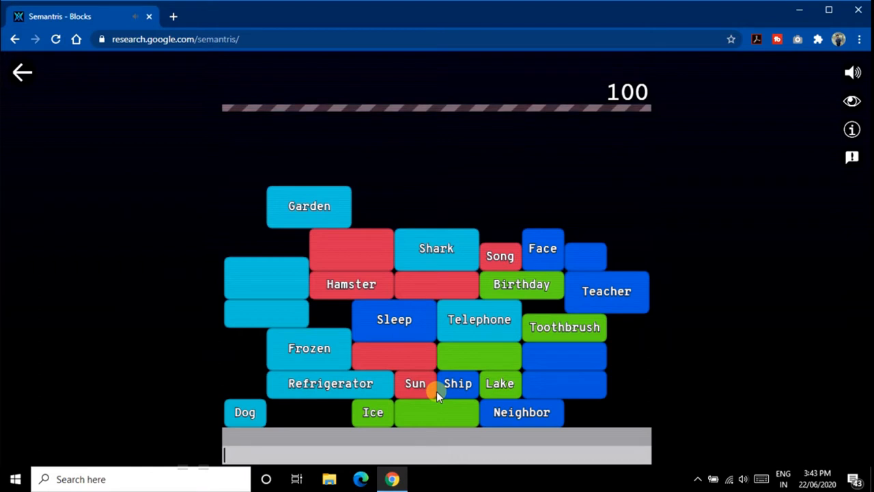
pyautogui.write('cold')
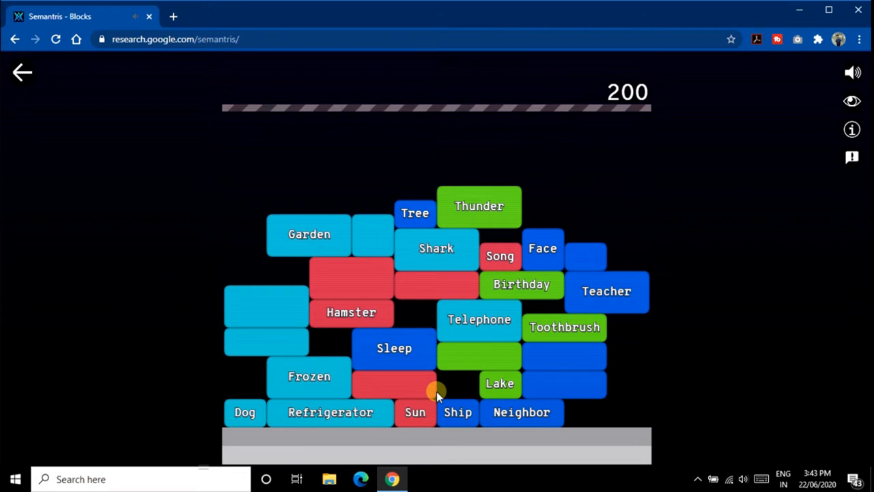
pyautogui.write('ice')
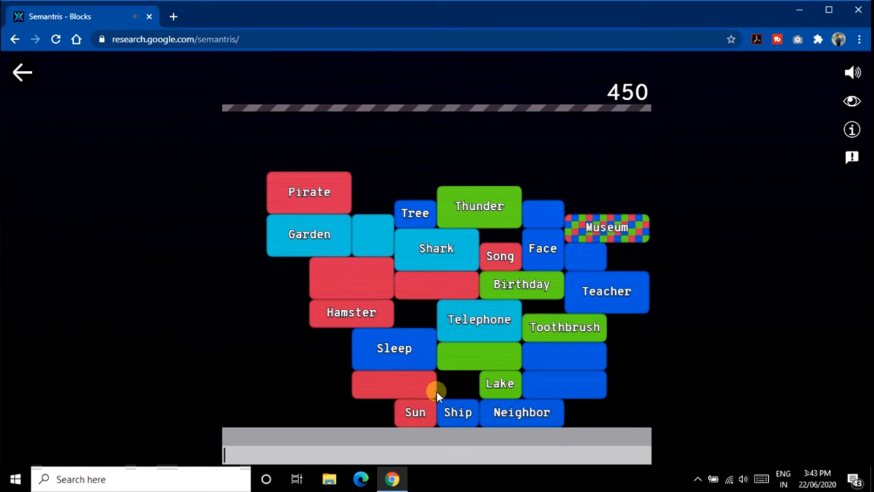
# Clear further blocks with the clues 'artifacts', 'ship' and 'colddrink'.
pyautogui.write('arti')
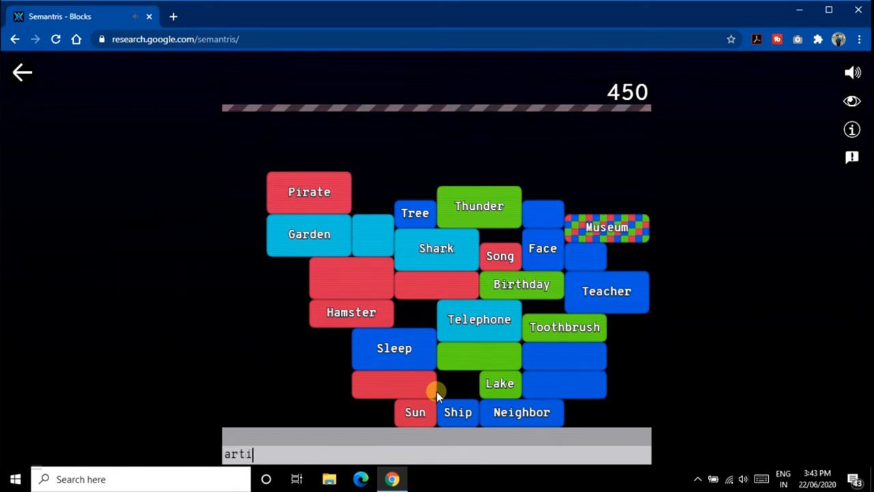
pyautogui.write('facts')
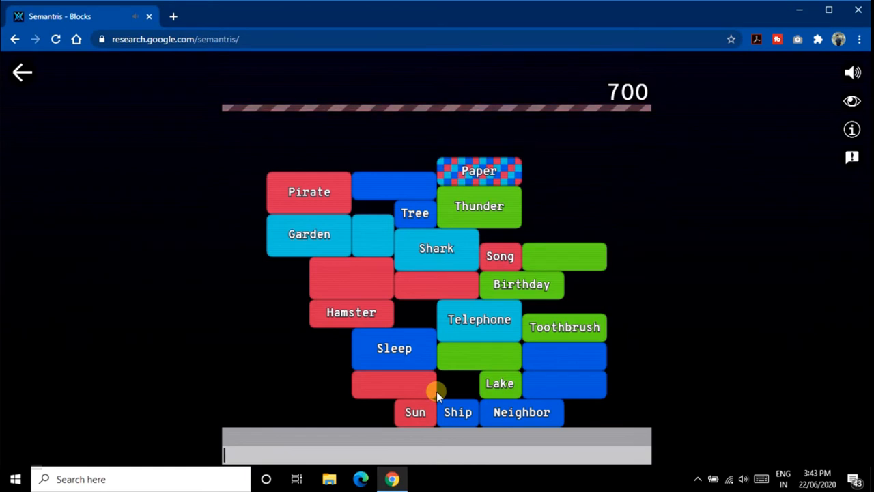
pyautogui.write('sh')
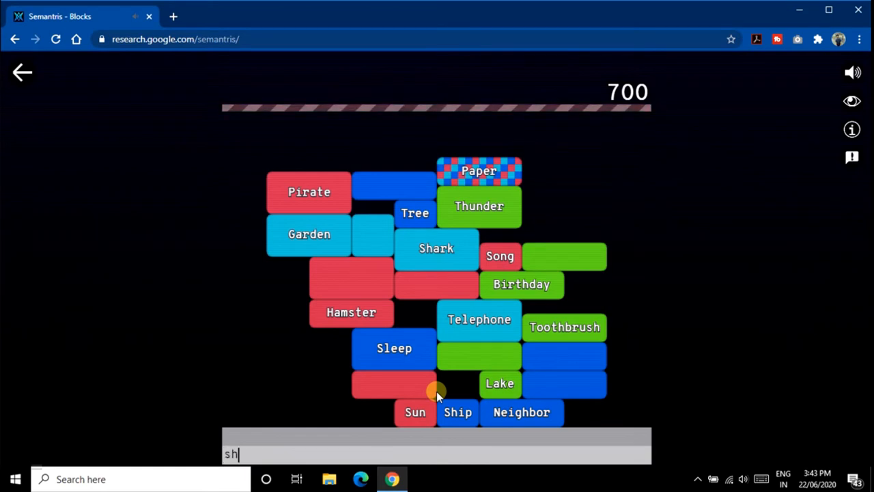
pyautogui.write('ip')
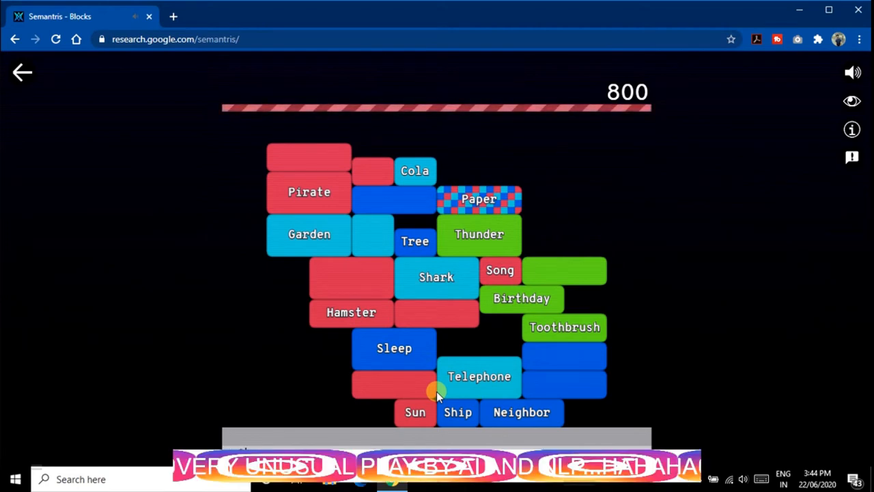
pyautogui.write('coldd')
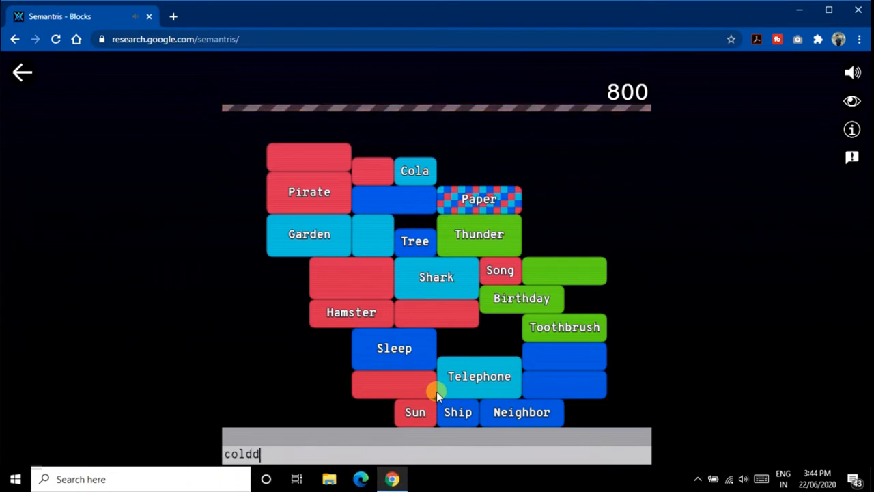
pyautogui.write('rin')
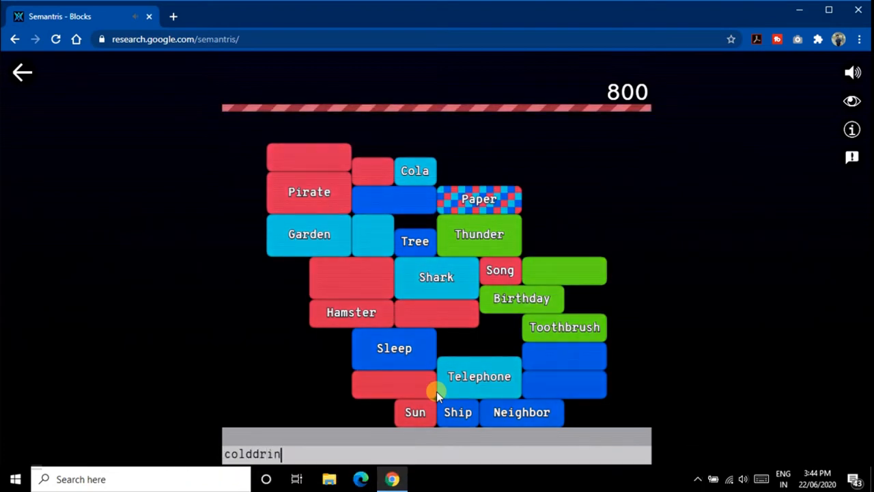
pyautogui.write('k')
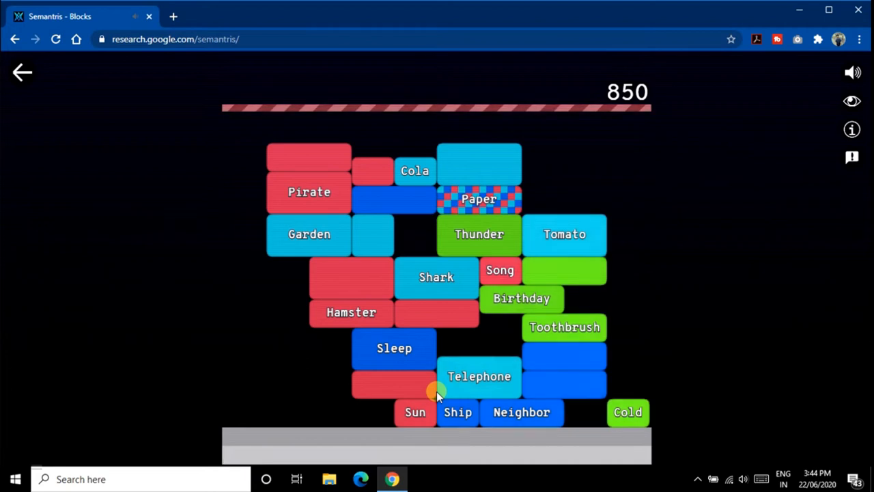
# Finish the Blocks round with the clues 'scissors', 'taste' and 'heat', reaching 1150 points.
pyautogui.write('scissors')
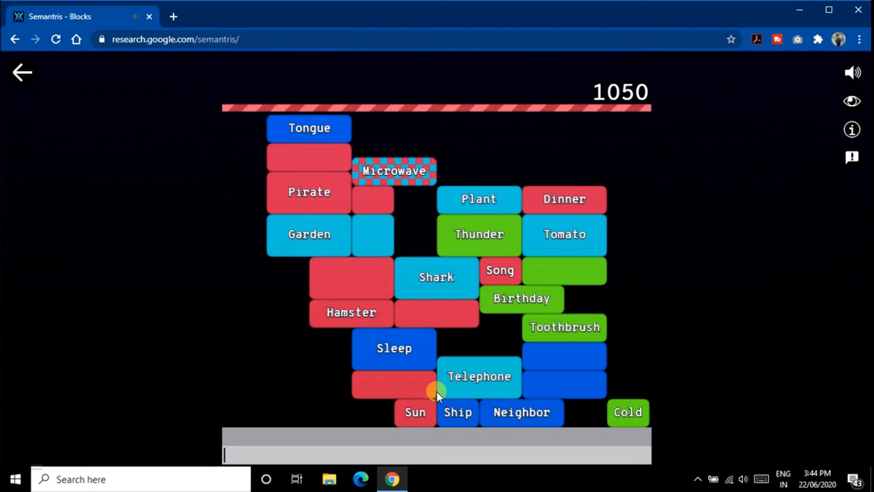
pyautogui.write('taste')
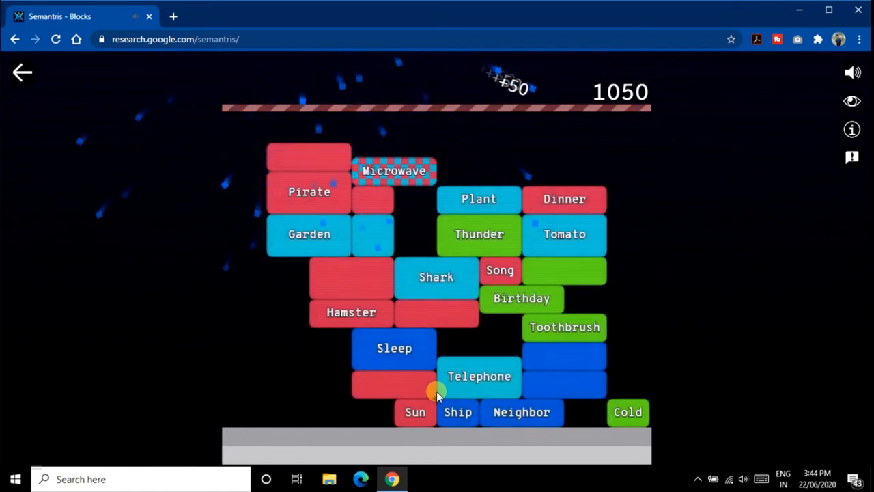
pyautogui.write('heat')
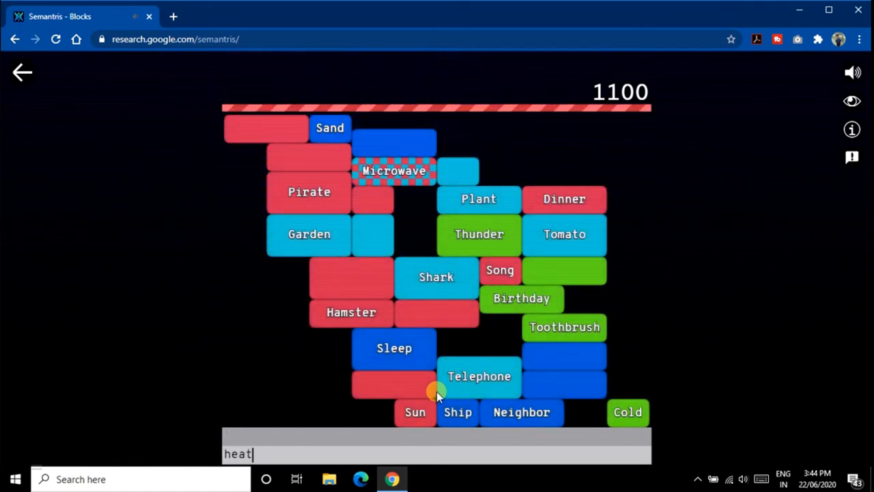
pyautogui.press('enter')
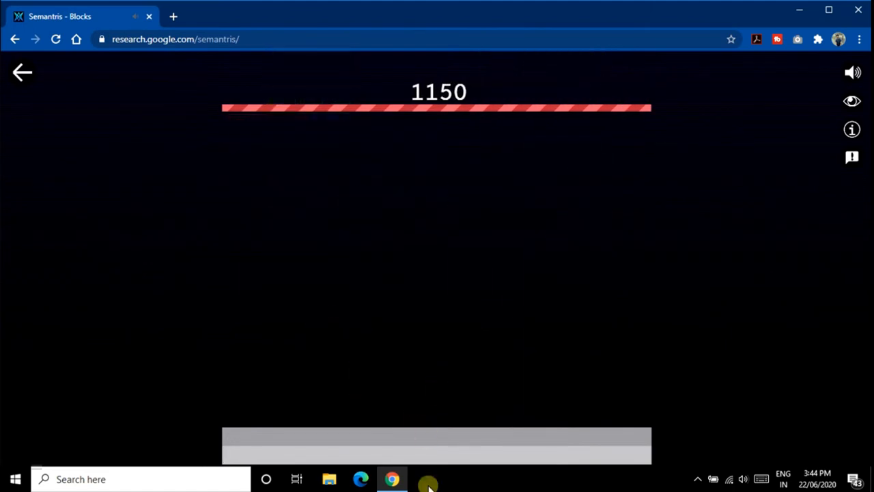
# Return to the Semantris home page and start the Arcade game with its tutorial.
pyautogui.click(22, 71)
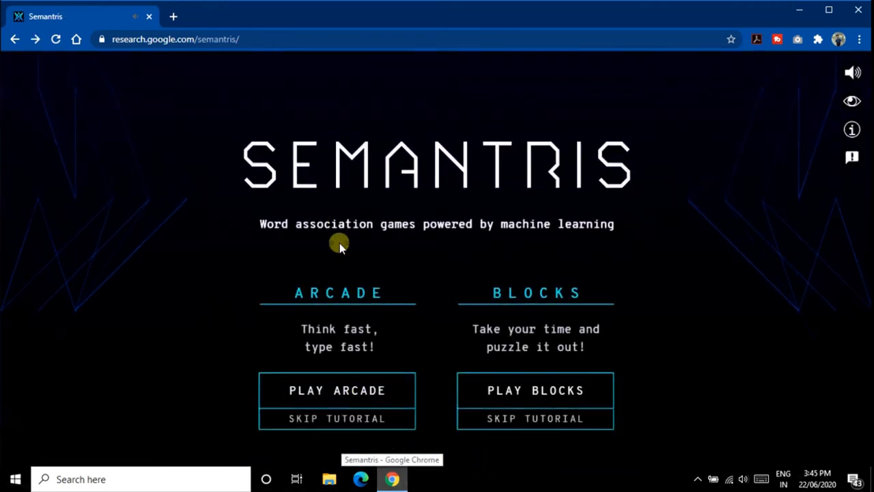
pyautogui.click(336, 391)
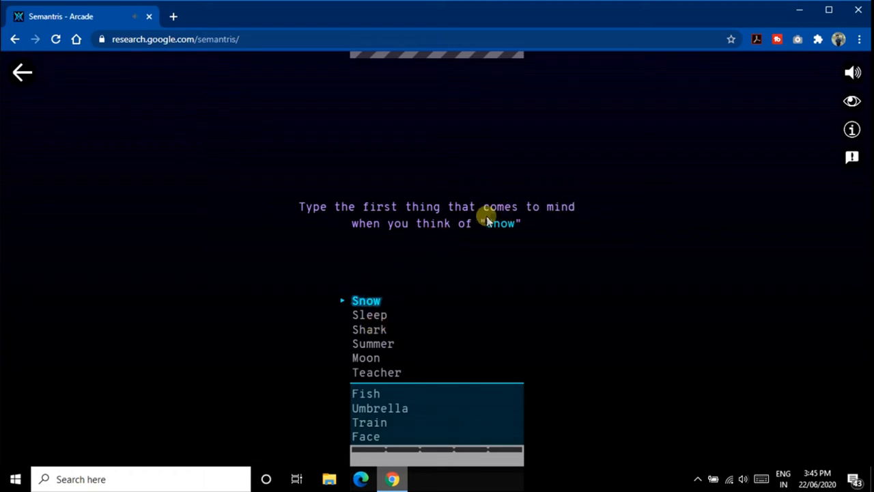
pyautogui.moveTo(461, 314)
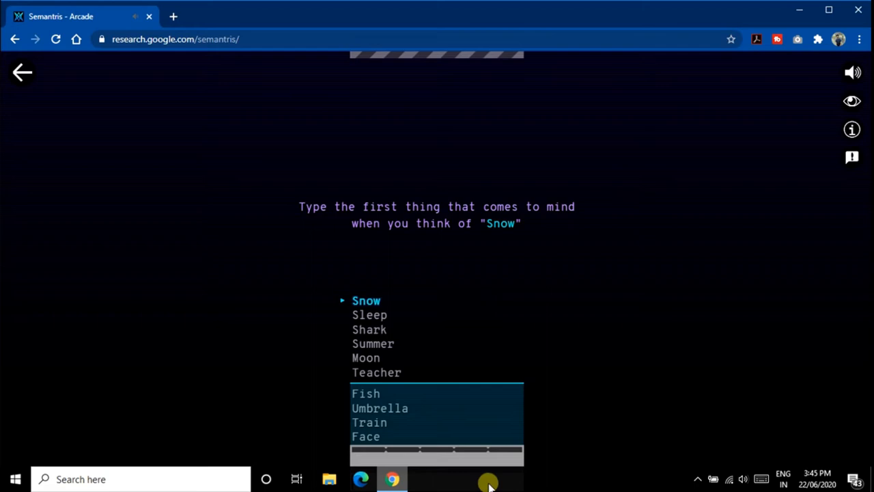
# Open the Windows taskbar settings from the taskbar's right-click menu.
pyautogui.rightClick(489, 478)
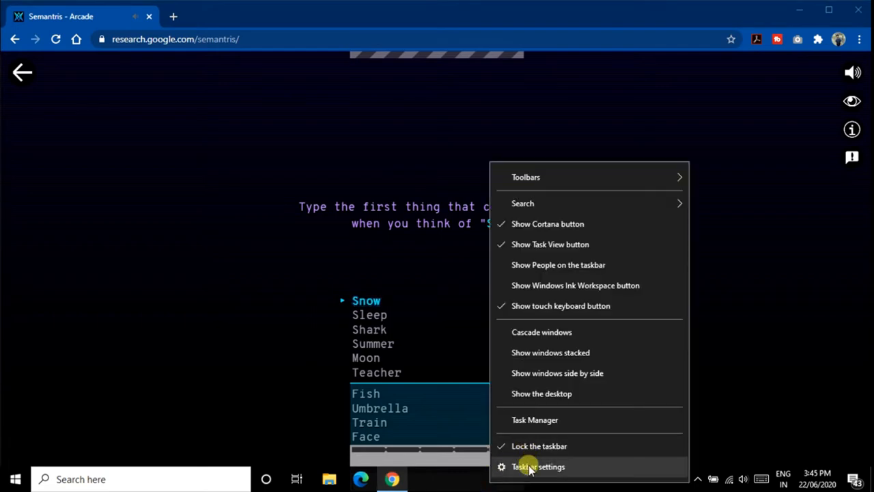
pyautogui.click(538, 467)
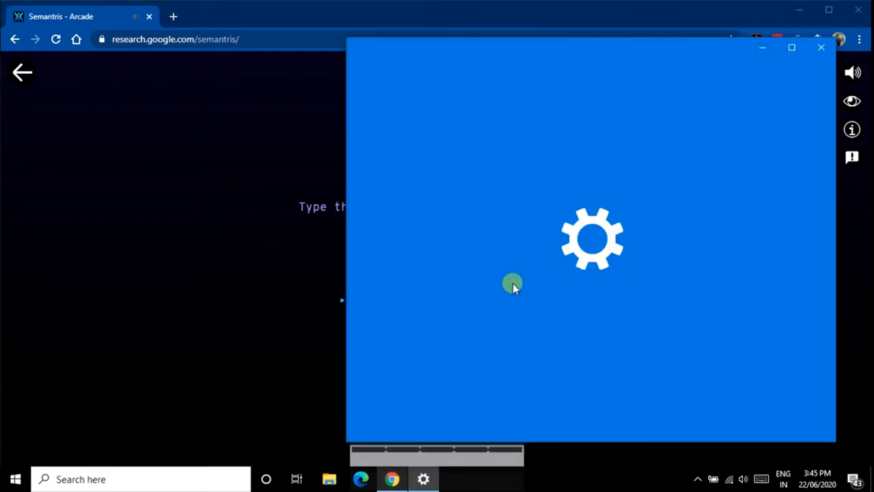
pyautogui.moveTo(505, 294)
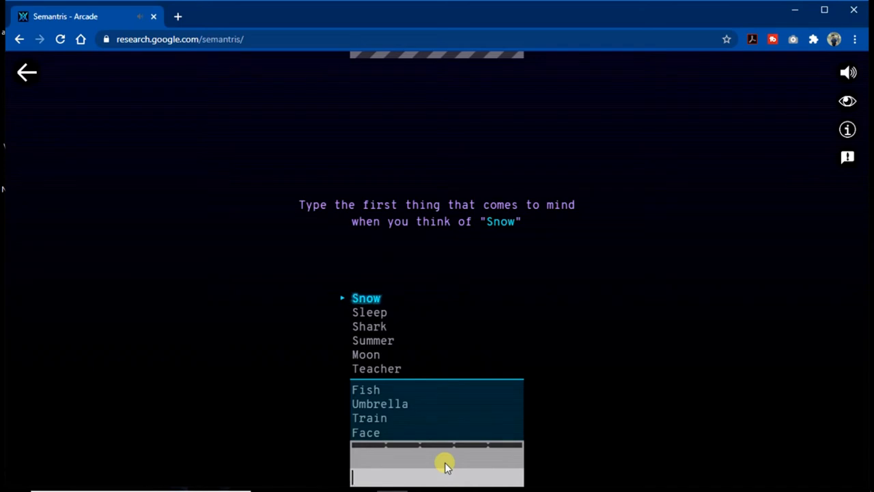
# Sort Snow below the line with the clue 'cold', earning 55 points.
pyautogui.write('cold')
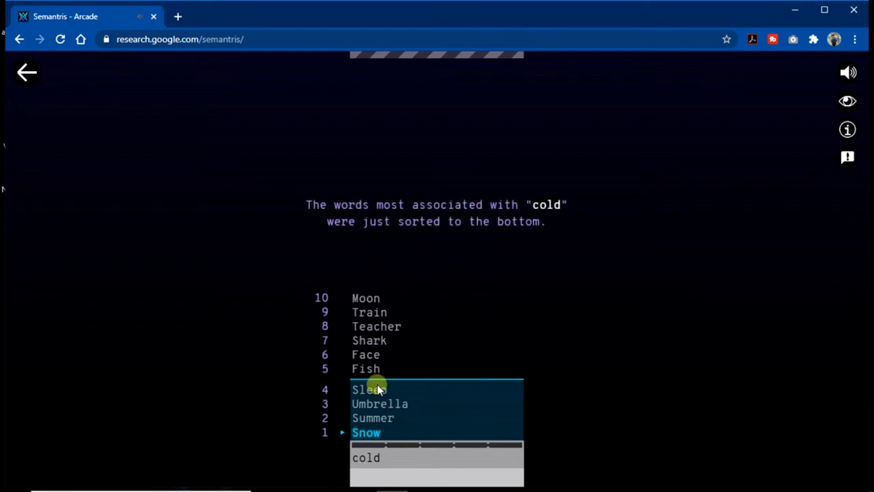
pyautogui.moveTo(385, 431)
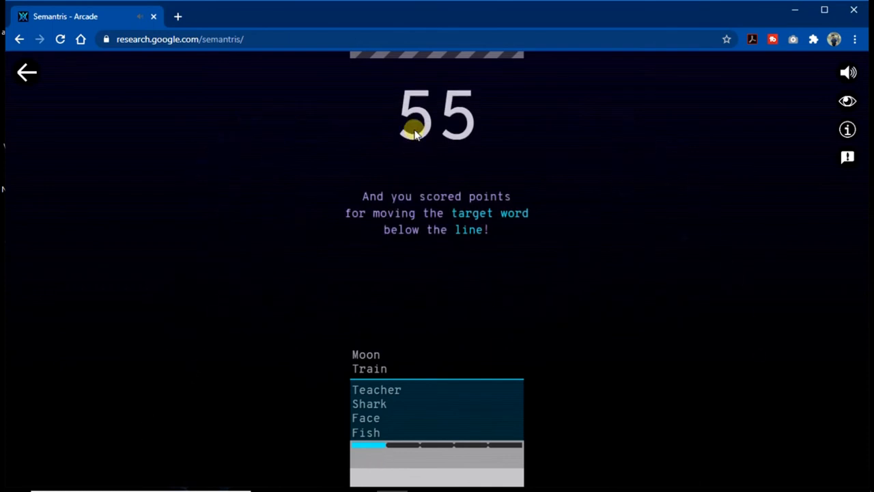
pyautogui.moveTo(432, 279)
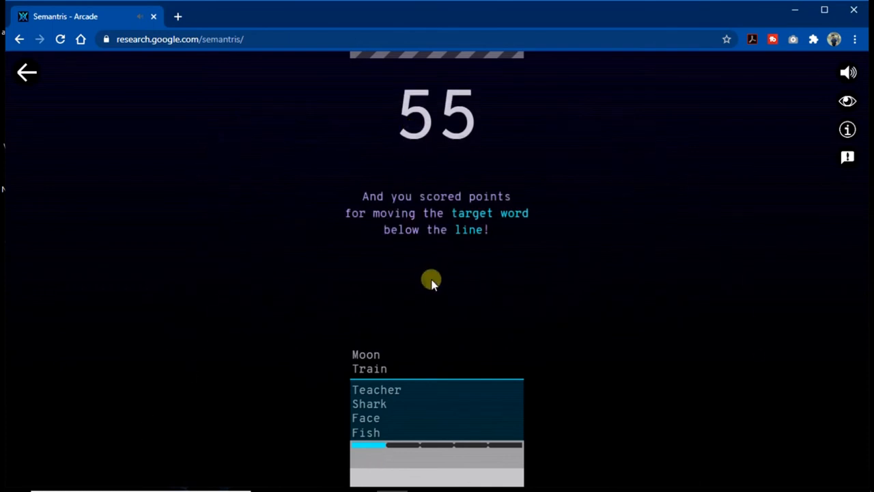
pyautogui.moveTo(409, 230)
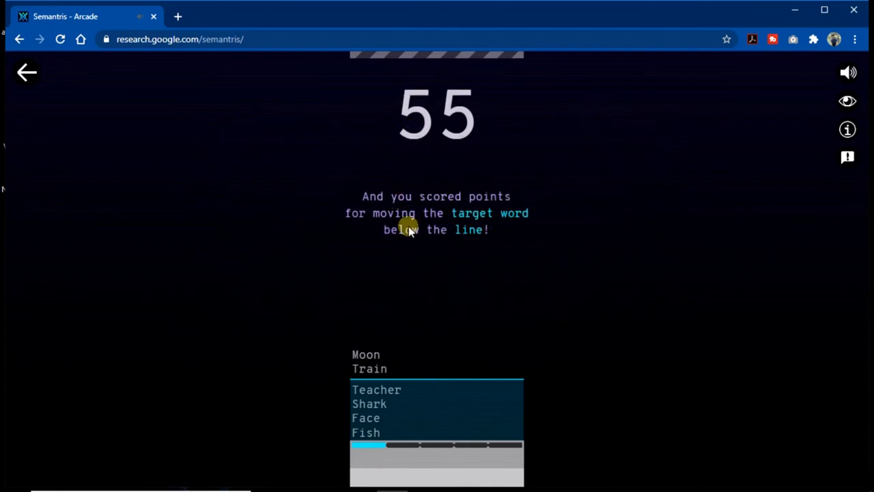
pyautogui.moveTo(352, 379)
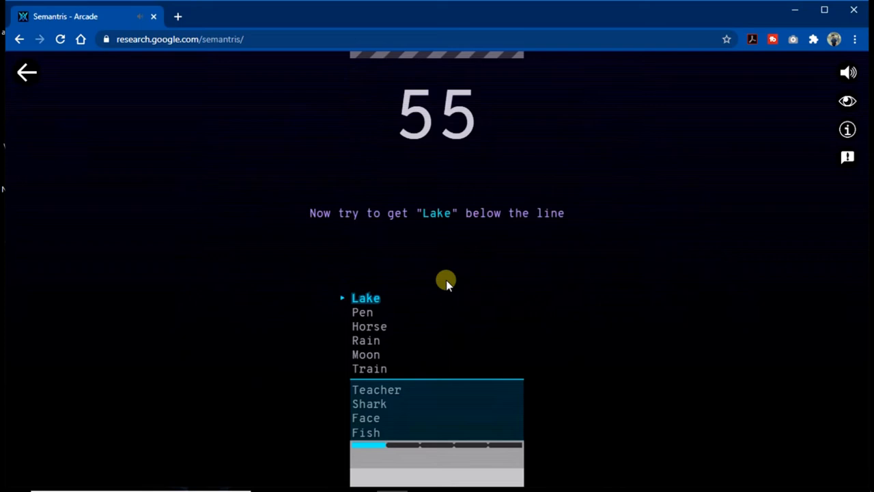
# Score on Arcade targets with clues 'water', 'salt', 'uniform', 'books' and 'students', reaching 200 points.
pyautogui.write('wat')
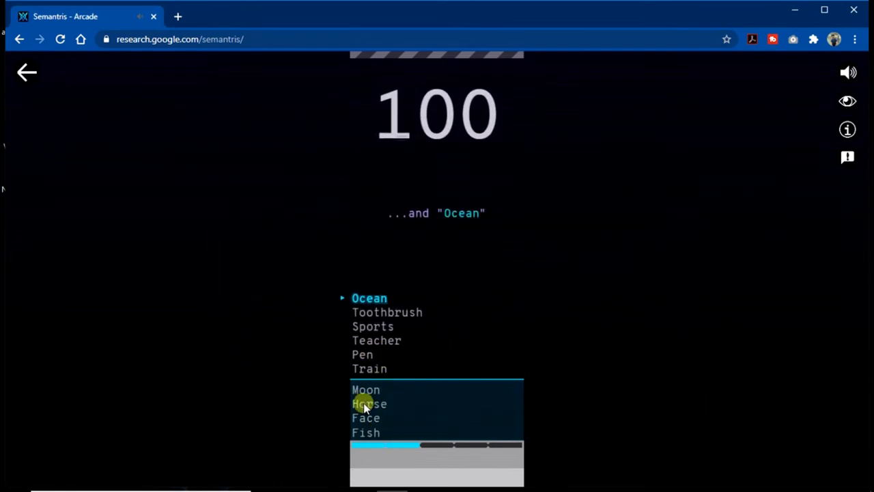
pyautogui.moveTo(376, 317)
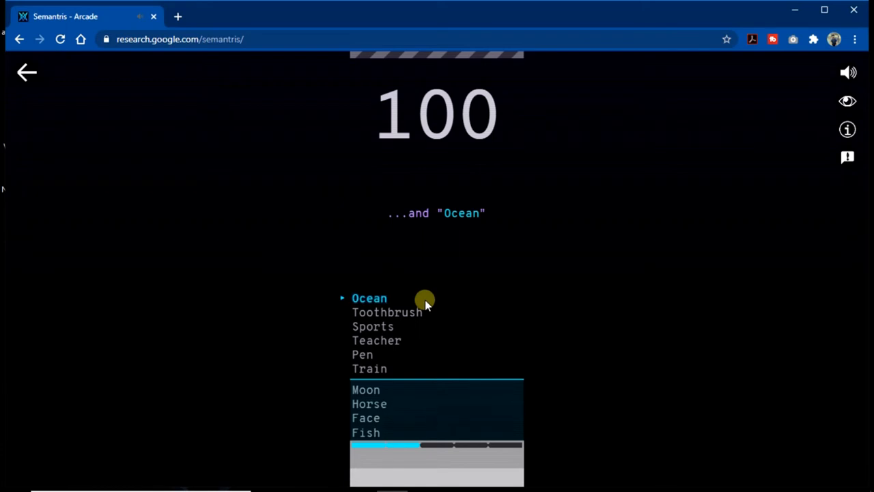
pyautogui.write('salt')
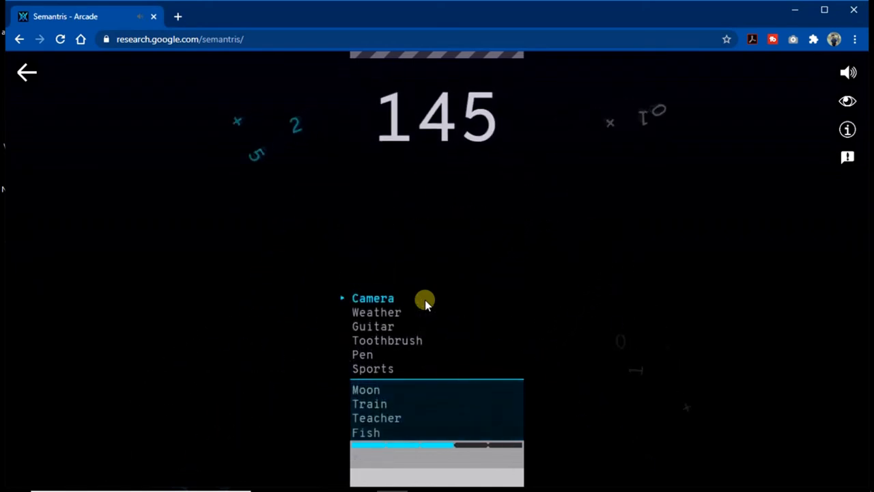
pyautogui.write('len')
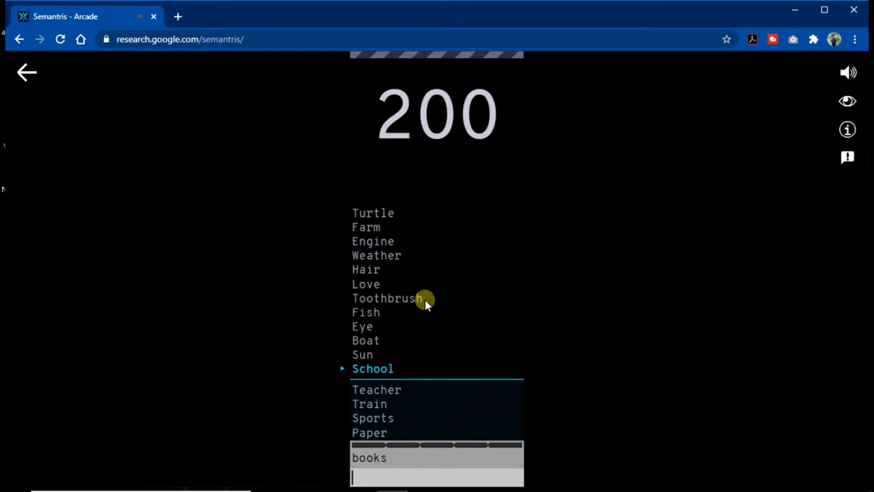
pyautogui.write('unifor')
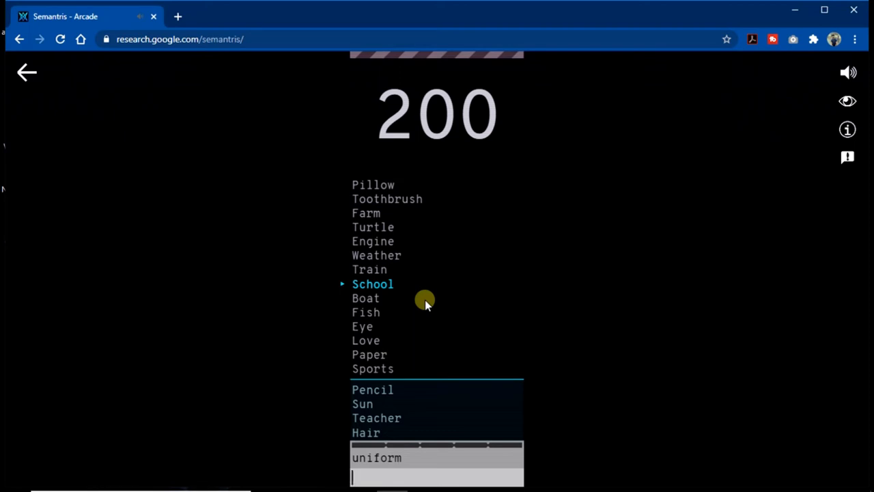
pyautogui.write('bok')
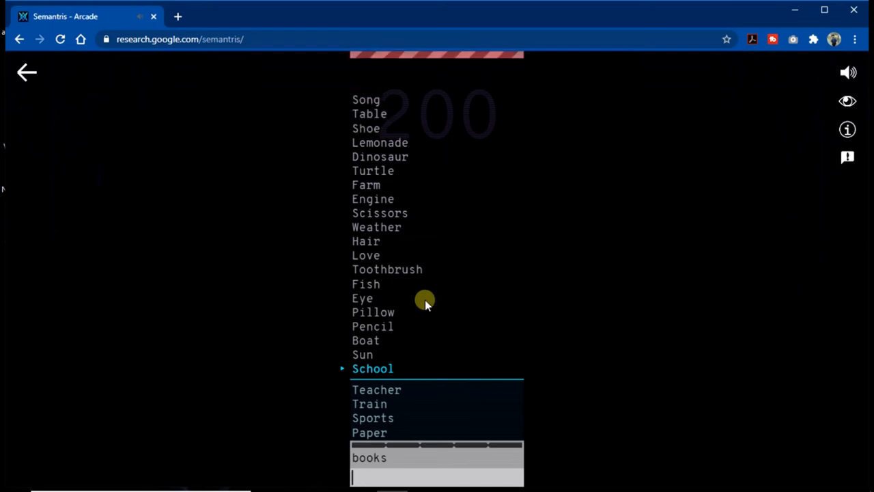
pyautogui.write('s')
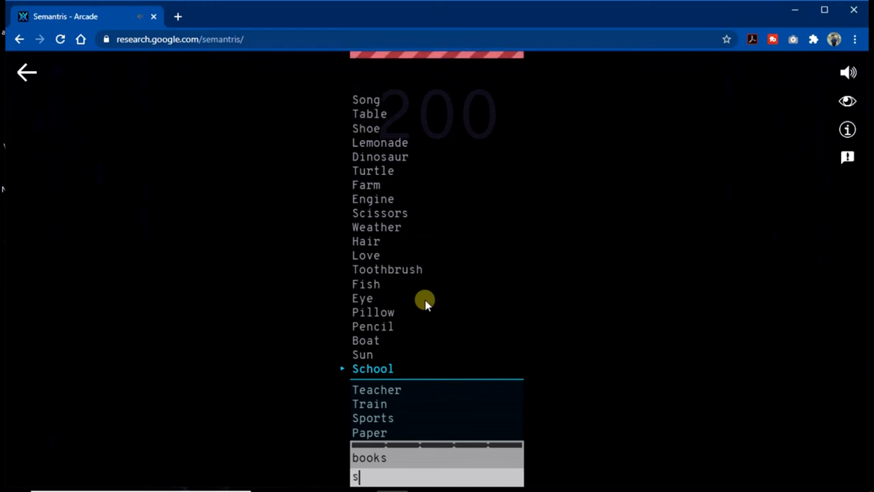
pyautogui.write('tudens')
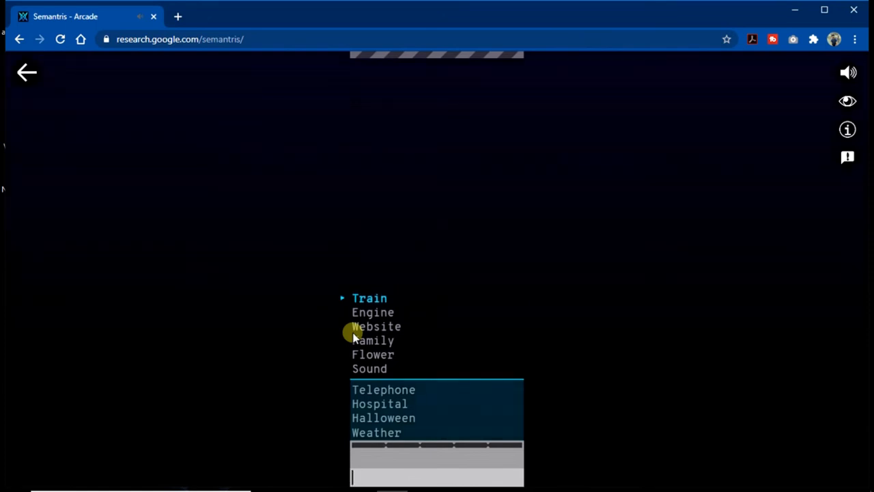
# Clear targets like Train, Turtle, Hair and Farm with clues 'track', 'tortoise', 'cutting', 'veggies', reaching 440.
pyautogui.write('track')
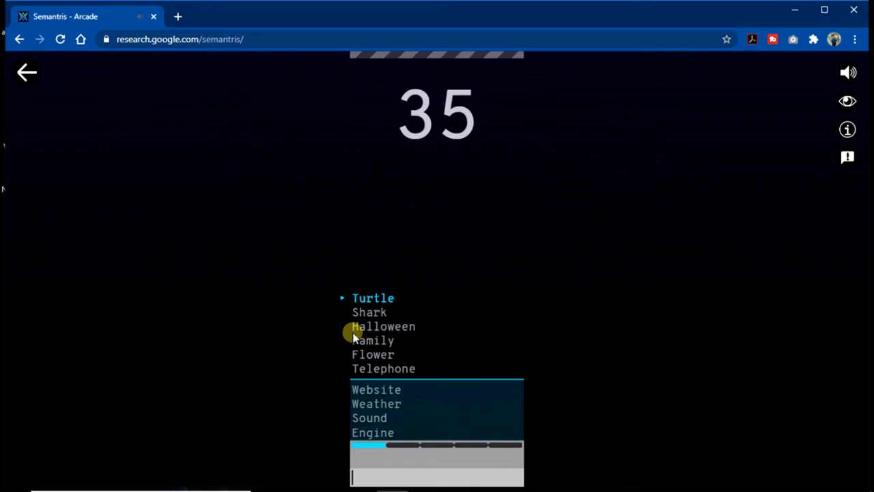
pyautogui.write('tortoise')
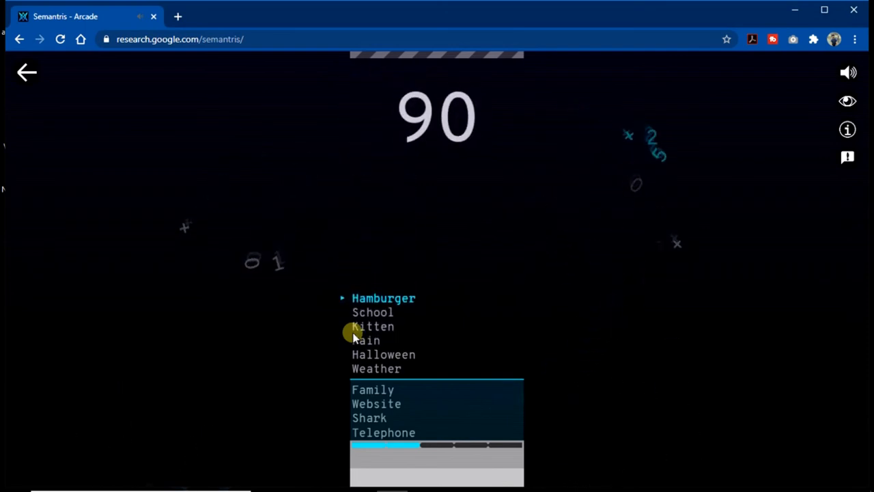
pyautogui.write('sa')
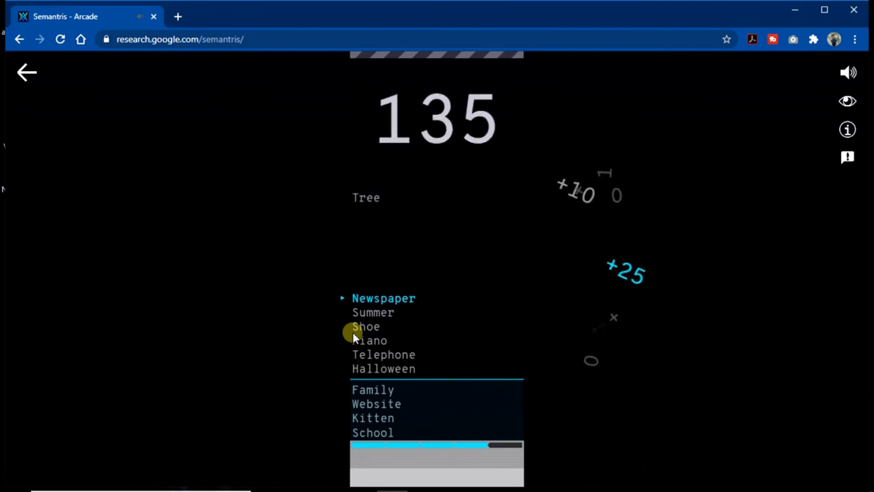
pyautogui.write('rea')
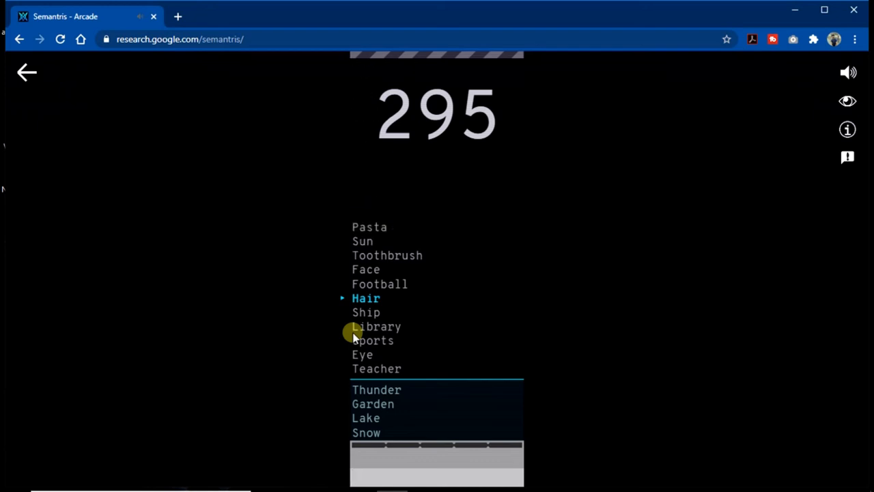
pyautogui.write('cutti')
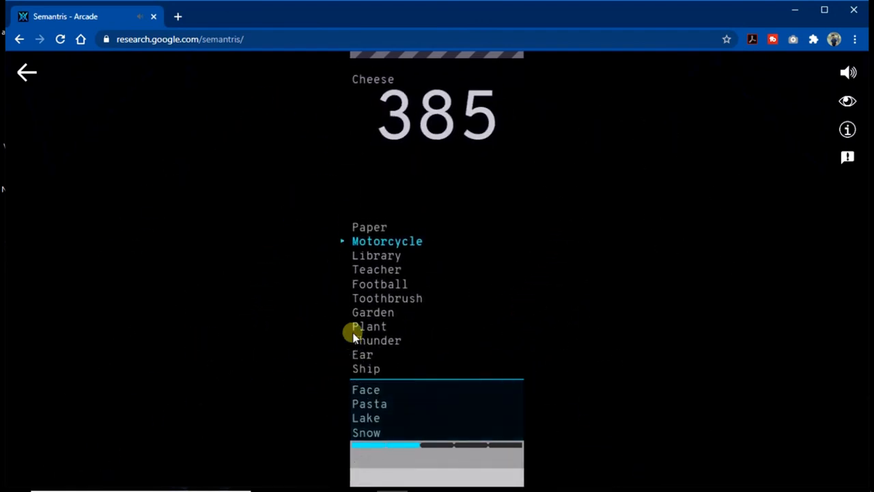
pyautogui.write('bik')
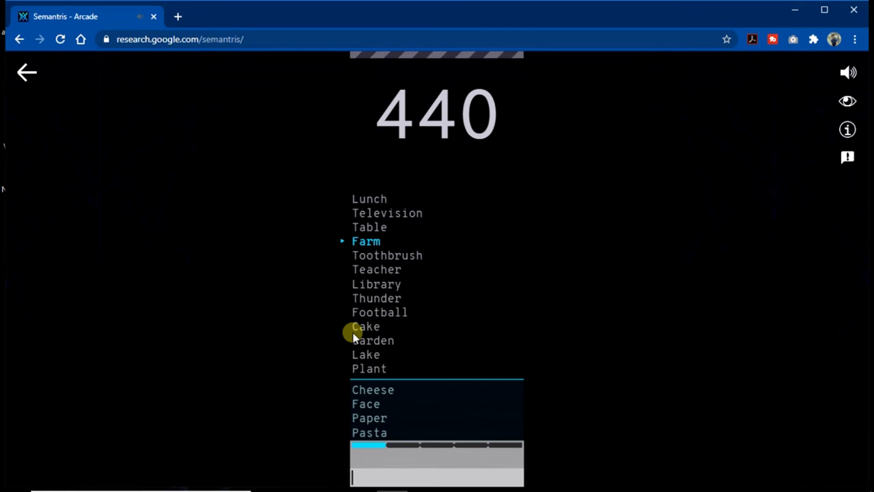
pyautogui.write('veggies')
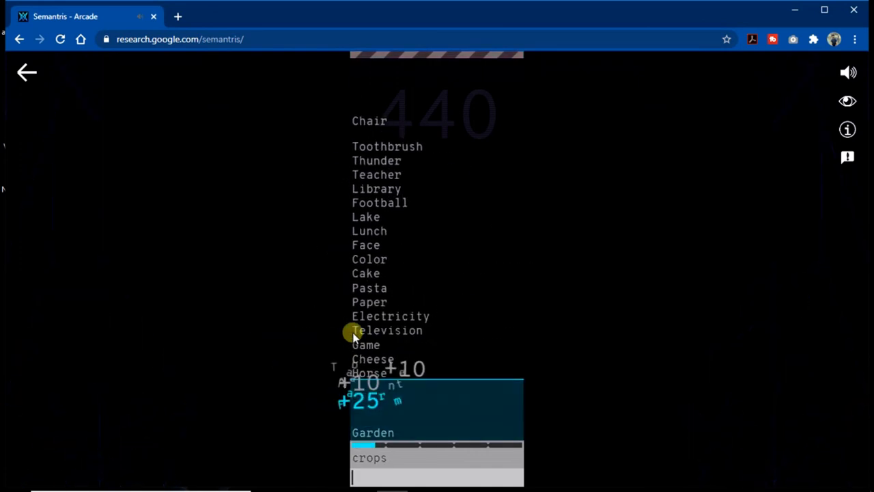
# Keep clearing targets with clues 'ship', 'doors', 'dogs' and 'cartoons' until the stack overflows at 945 points.
pyautogui.write('ship')
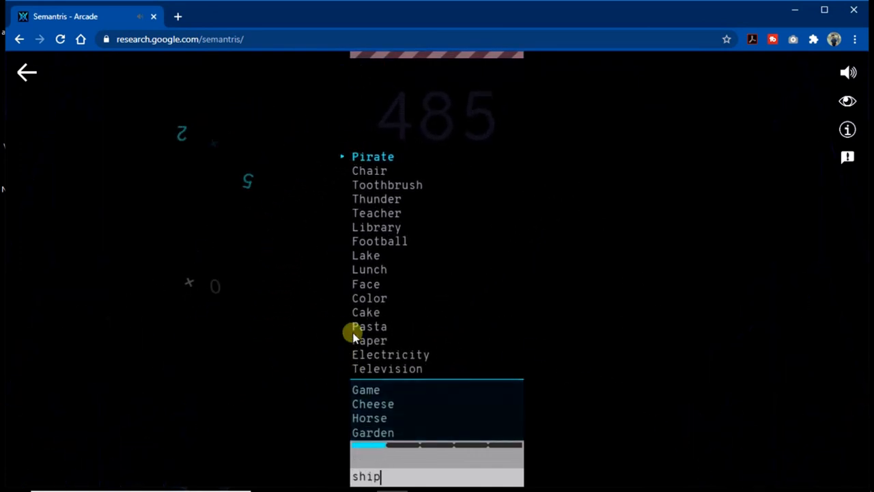
pyautogui.press('enter')
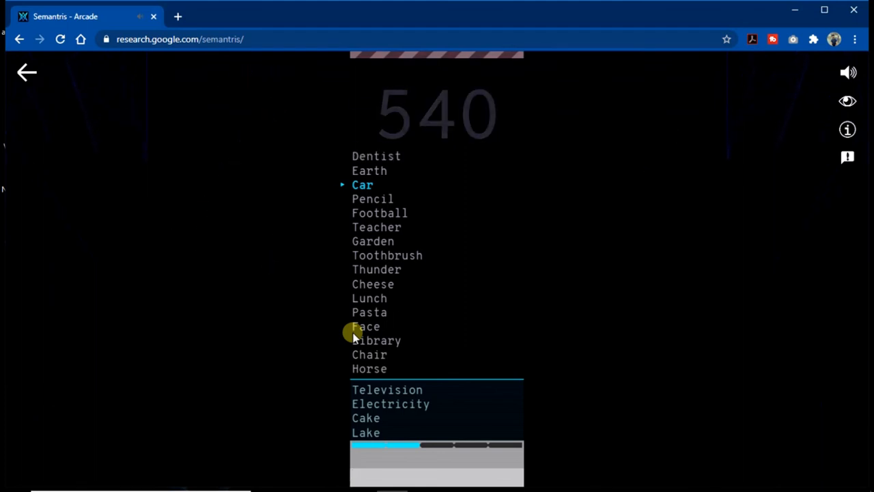
pyautogui.write('doors')
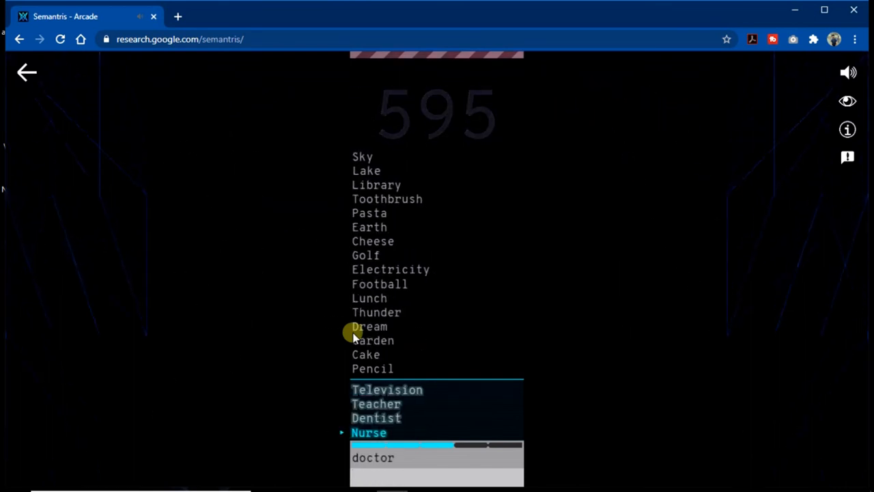
pyautogui.write('g')
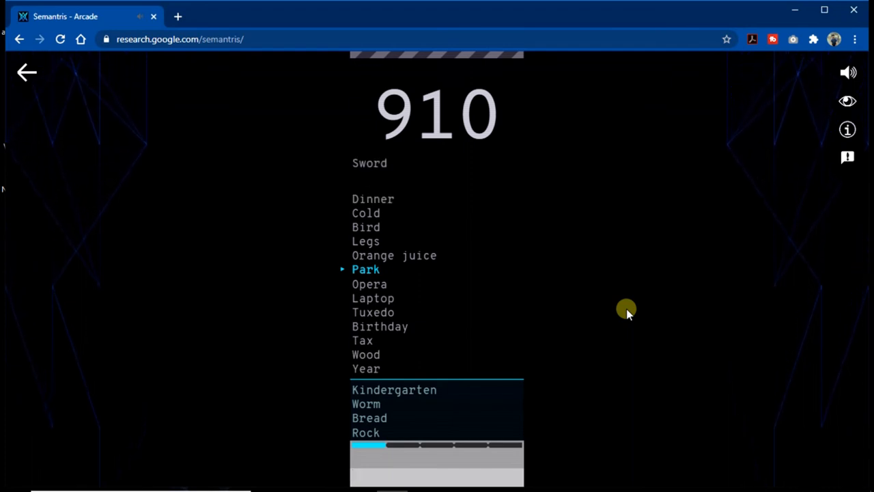
pyautogui.write('dogs')
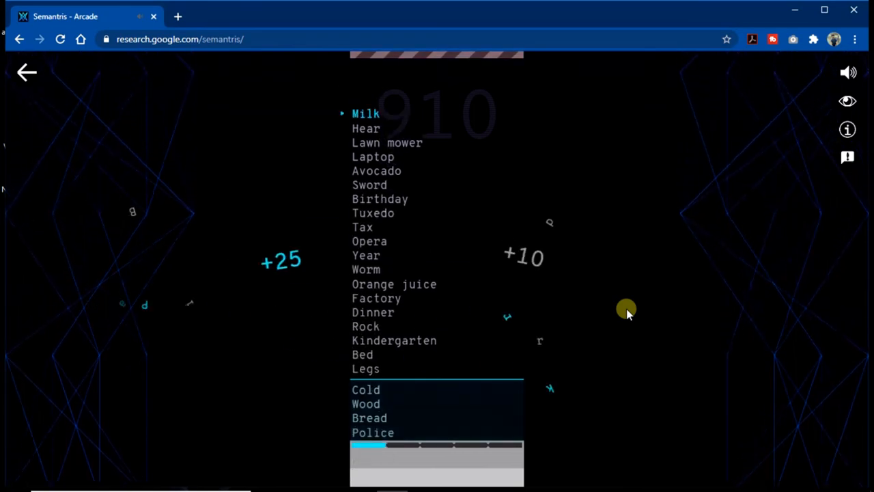
pyautogui.write('cato')
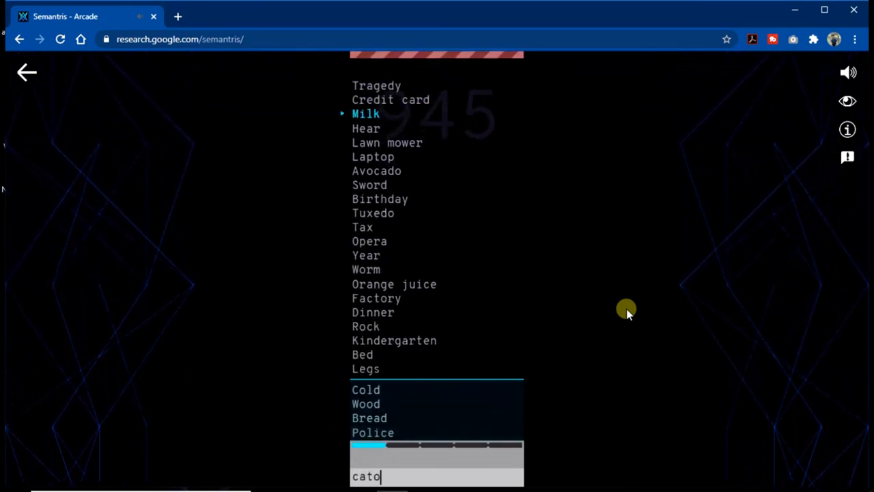
pyautogui.write('ns')
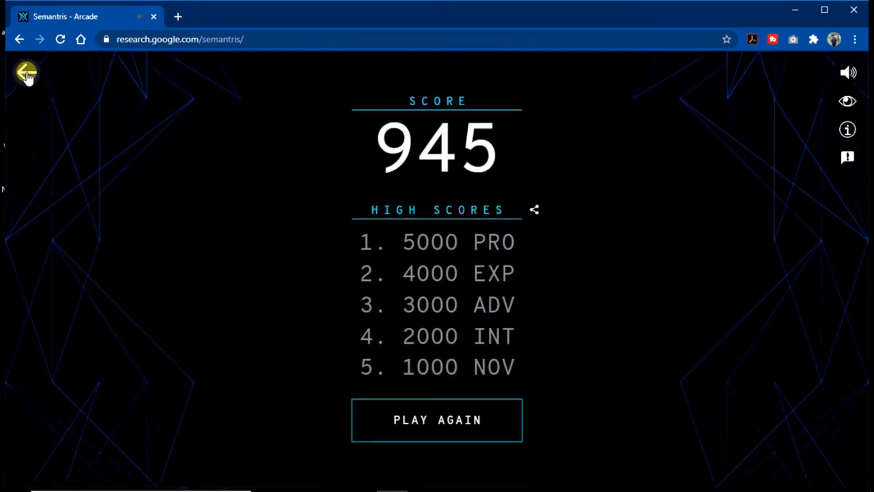
# Leave the final score screen for the Semantris home page, then confirm the YouTube subscription.
pyautogui.click(26, 73)
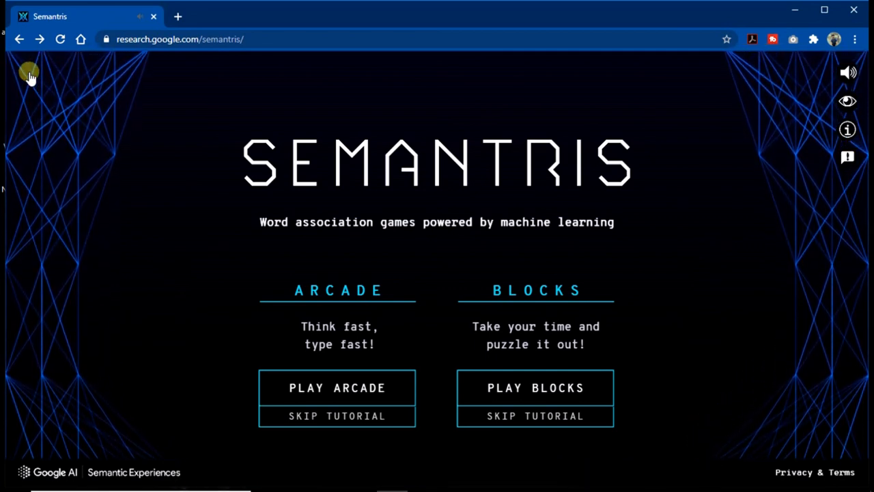
pyautogui.moveTo(321, 355)
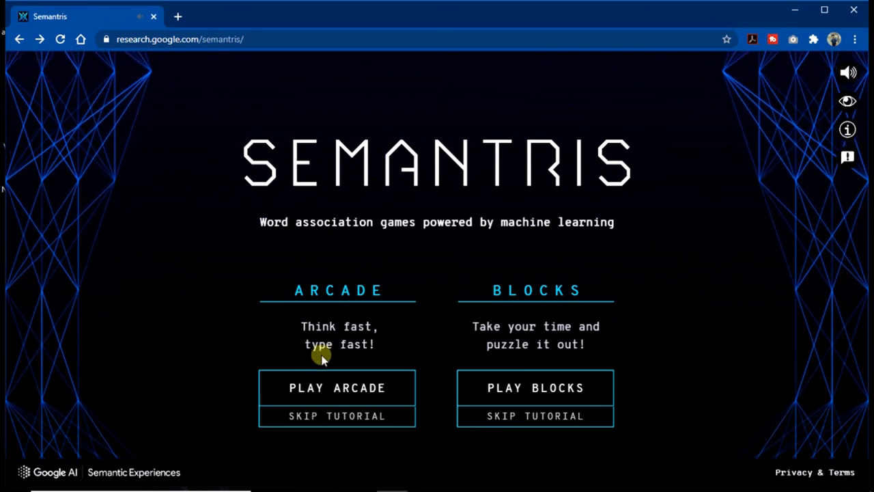
pyautogui.moveTo(357, 317)
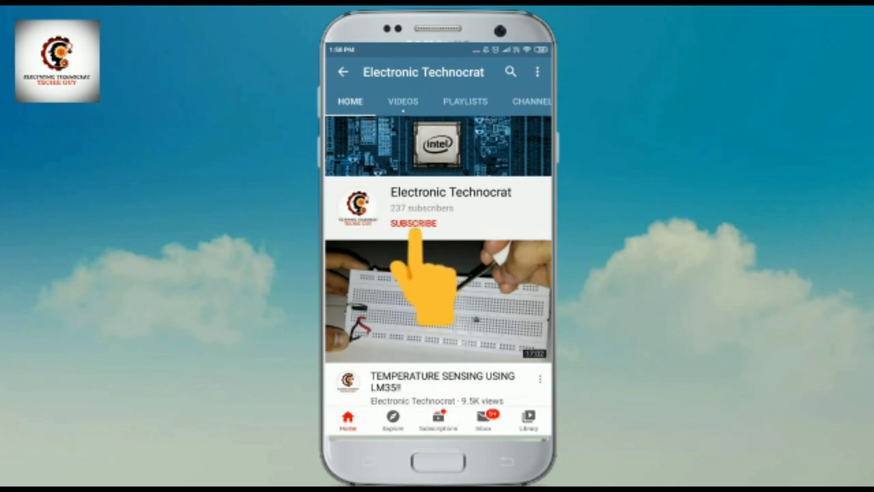
pyautogui.click(412, 224)
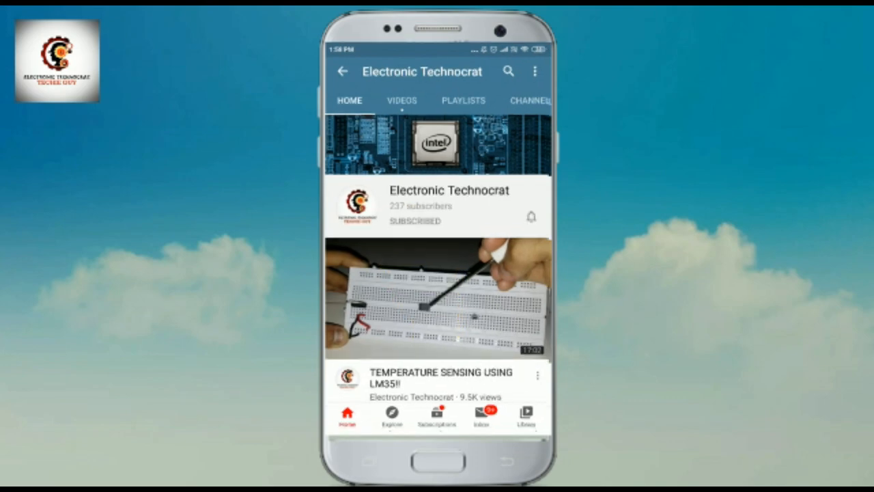